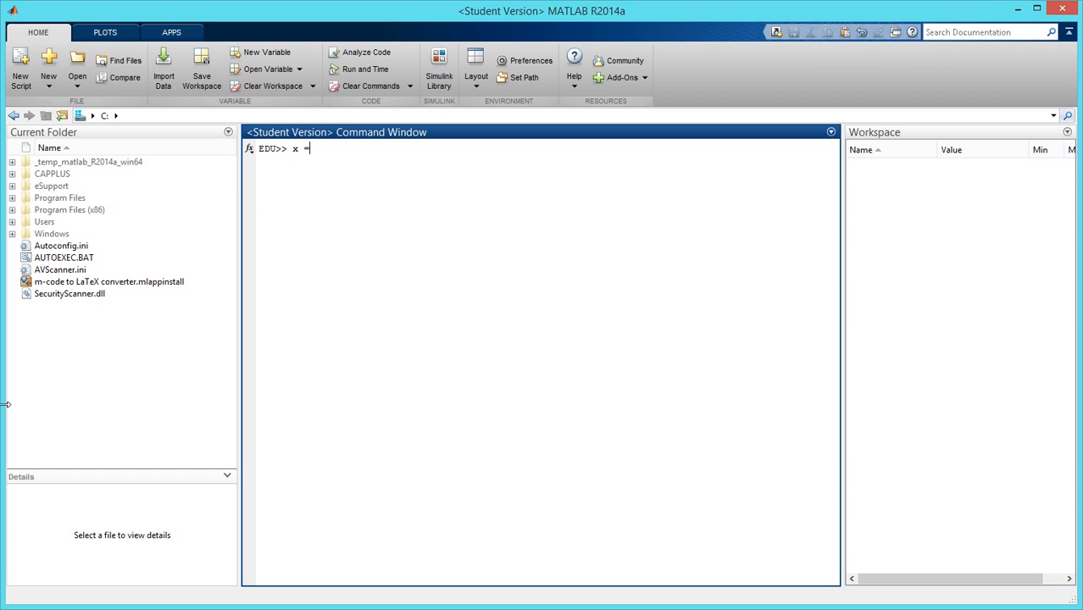
Enter x = [1:20] with the comment '%this will set up an array of numbers from 1 to 20 inclusive', not yet run.
{"action": "type", "text": "[1"}
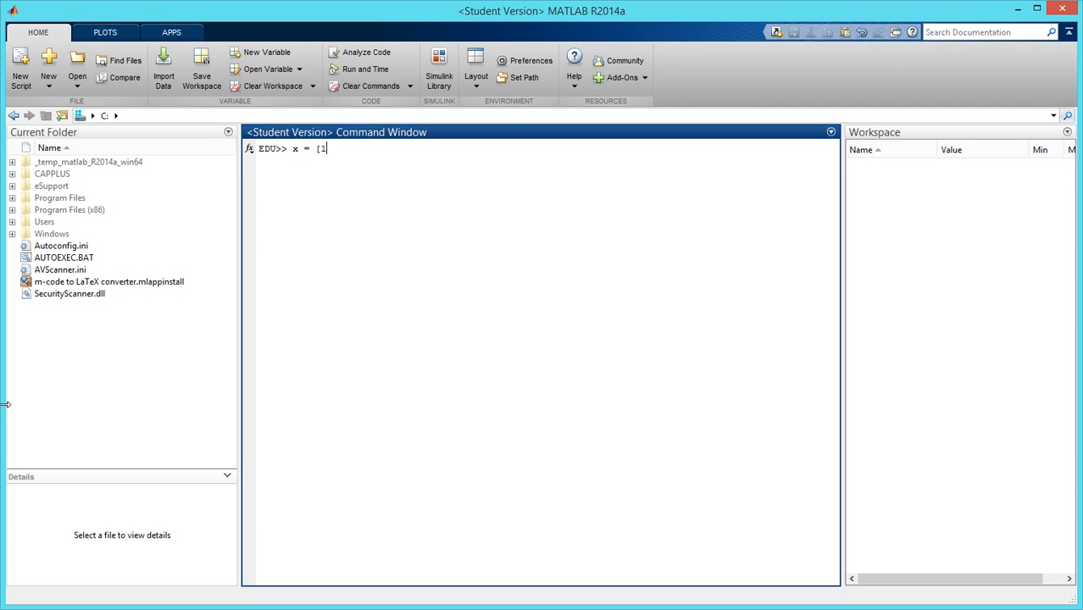
{"action": "type", "text": ":20"}
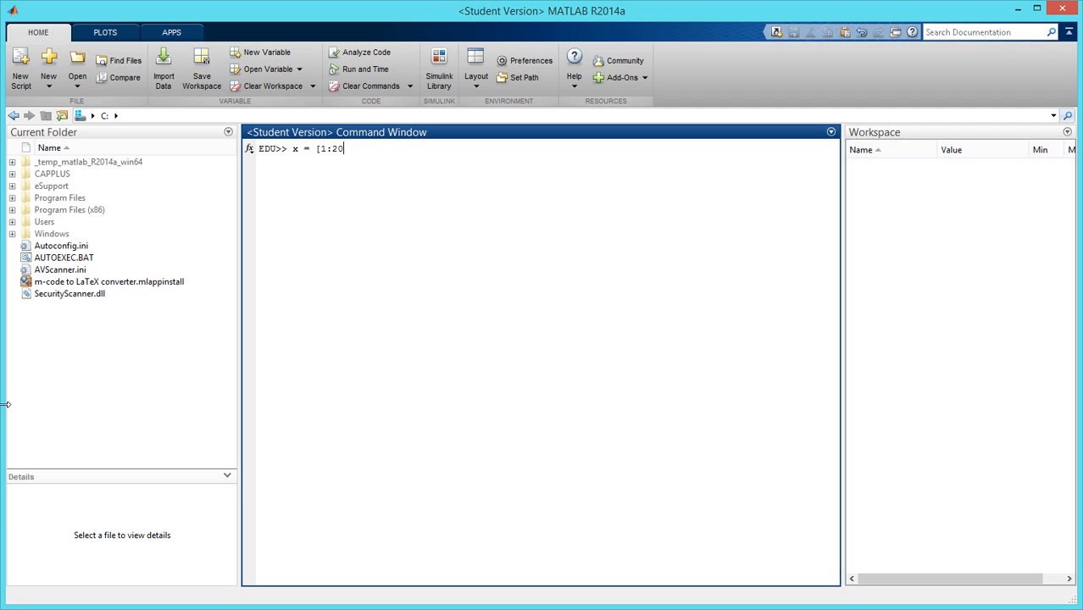
{"action": "type", "text": "]"}
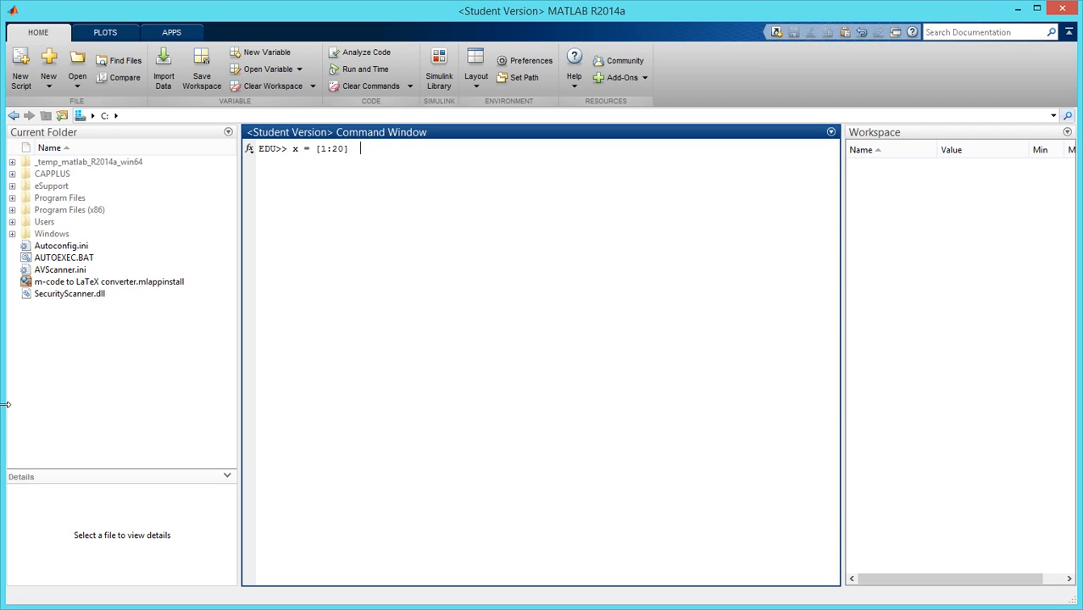
{"action": "type", "text": "%this"}
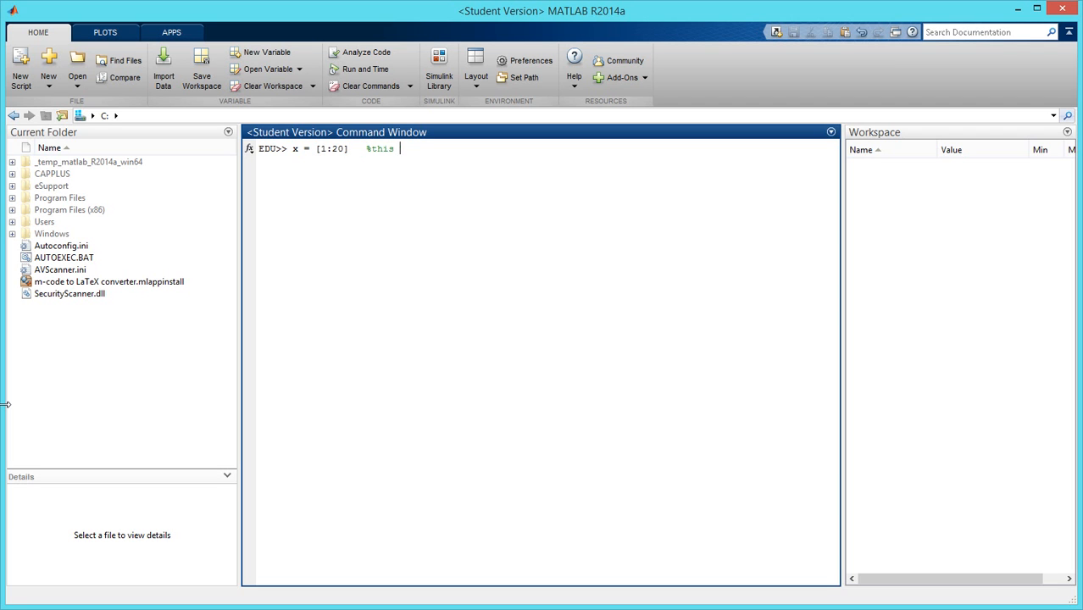
{"action": "type", "text": "will set up an array"}
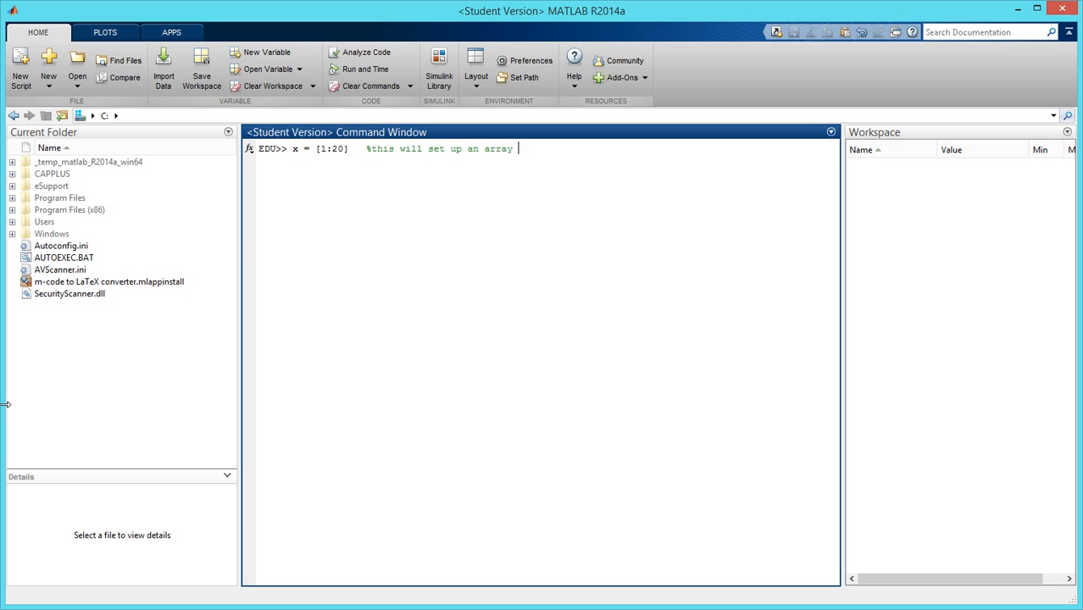
{"action": "type", "text": "of numbers"}
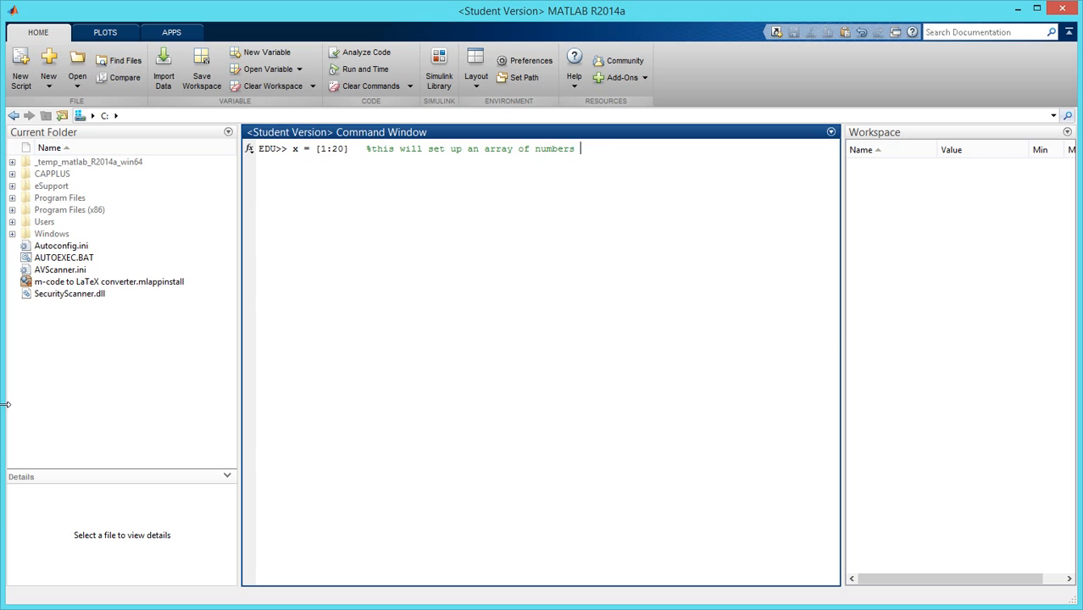
{"action": "type", "text": "from 1 to 20"}
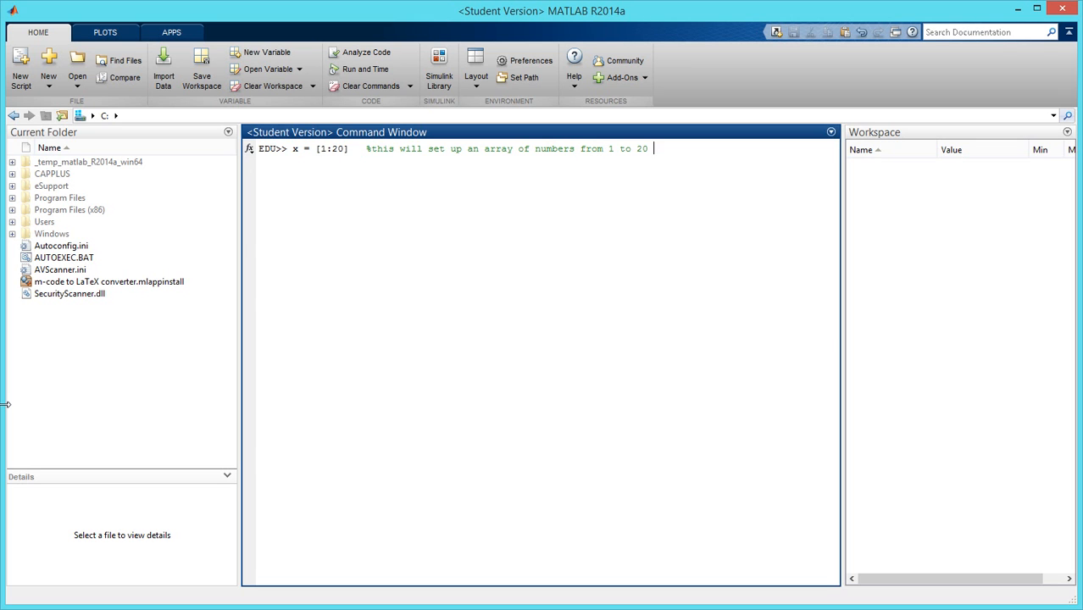
{"action": "type", "text": "inclusive"}
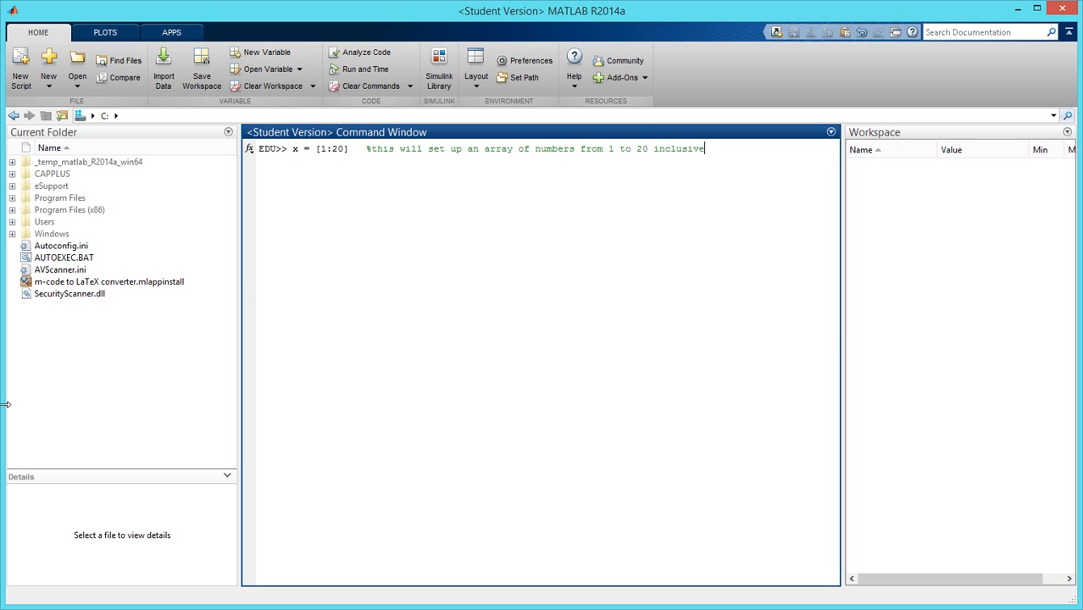
Run the x definition, then submit the comment '%that way you save time typing each of the numbers'.
{"action": "key", "text": "enter"}
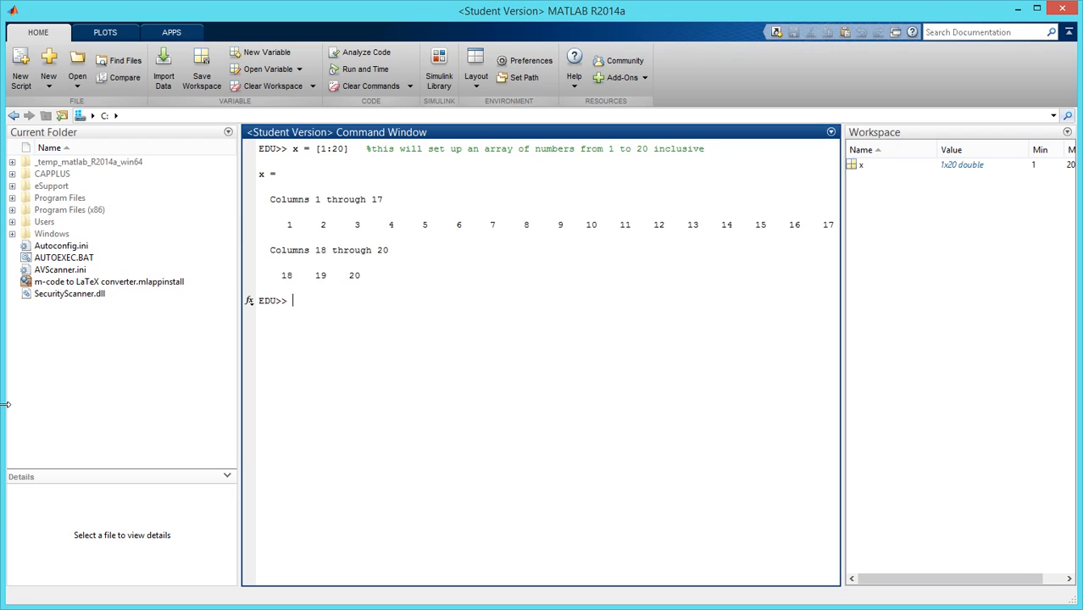
{"action": "type", "text": "%that"}
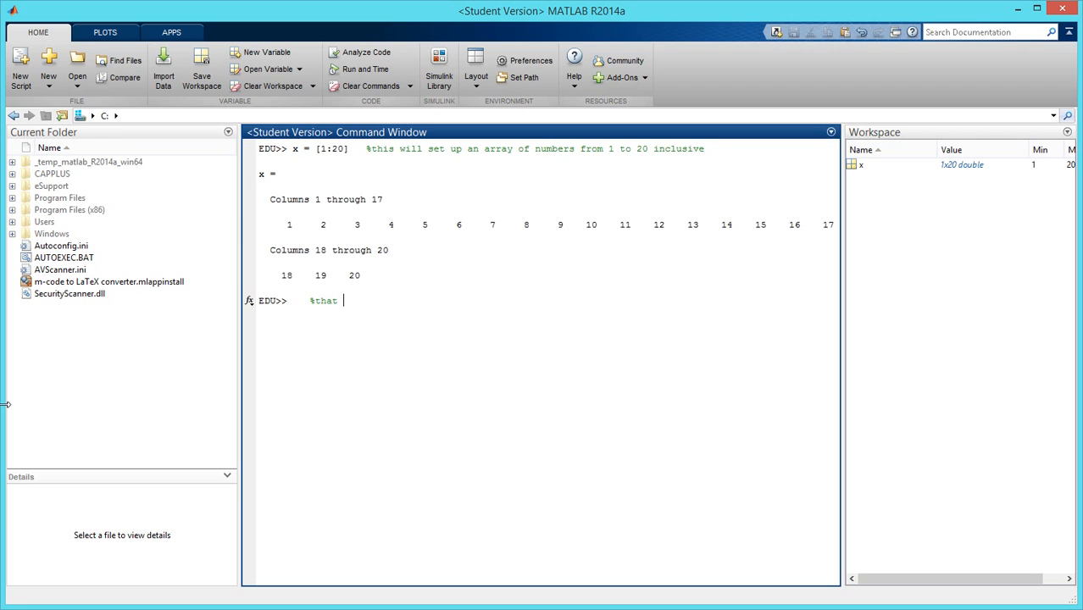
{"action": "type", "text": "way you save time typin"}
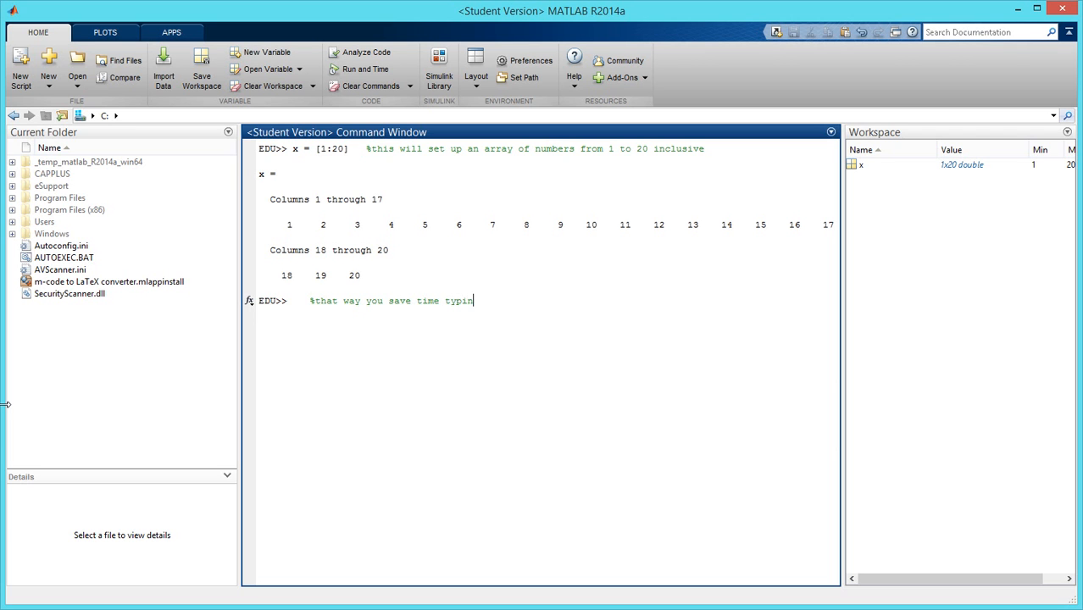
{"action": "type", "text": "g"}
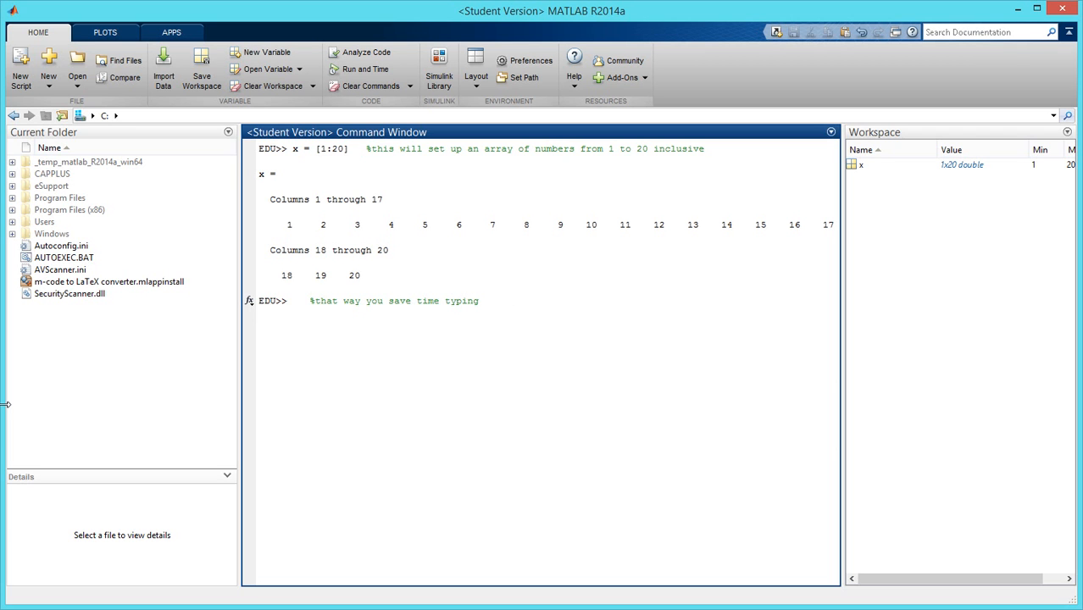
{"action": "type", "text": "each of the numbers"}
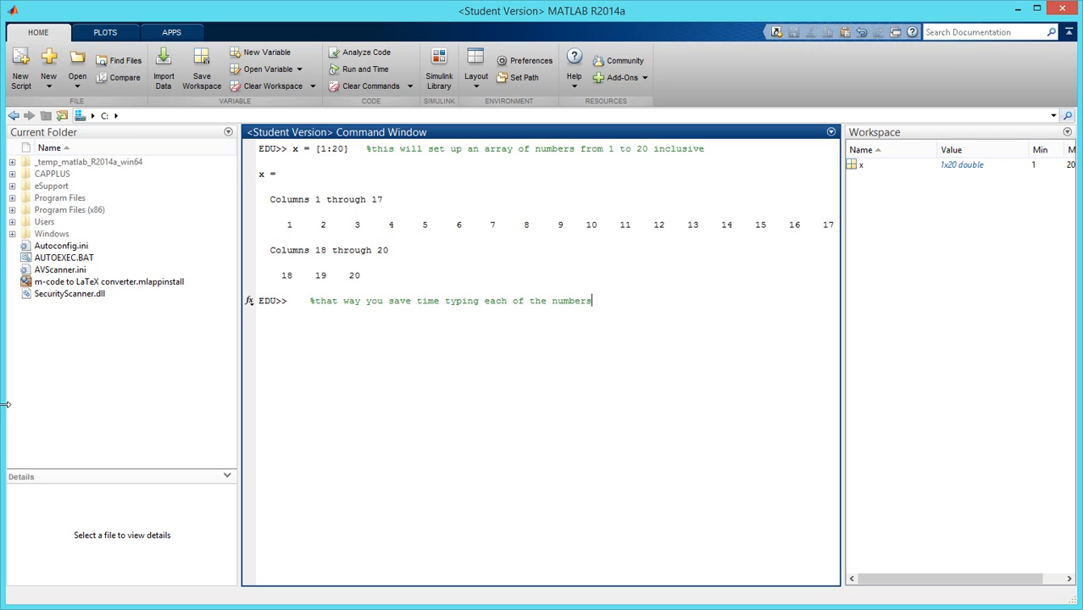
{"action": "key", "text": "enter"}
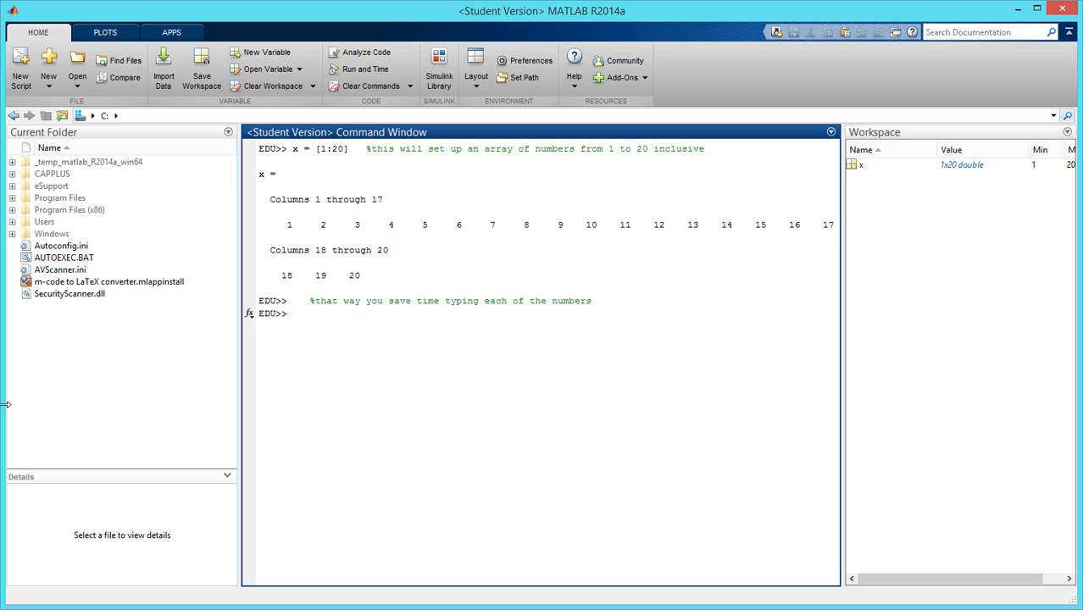
Write y = 3*x + 5 with the comment beginning '%this will show you the output result'.
{"action": "type", "text": "y ="}
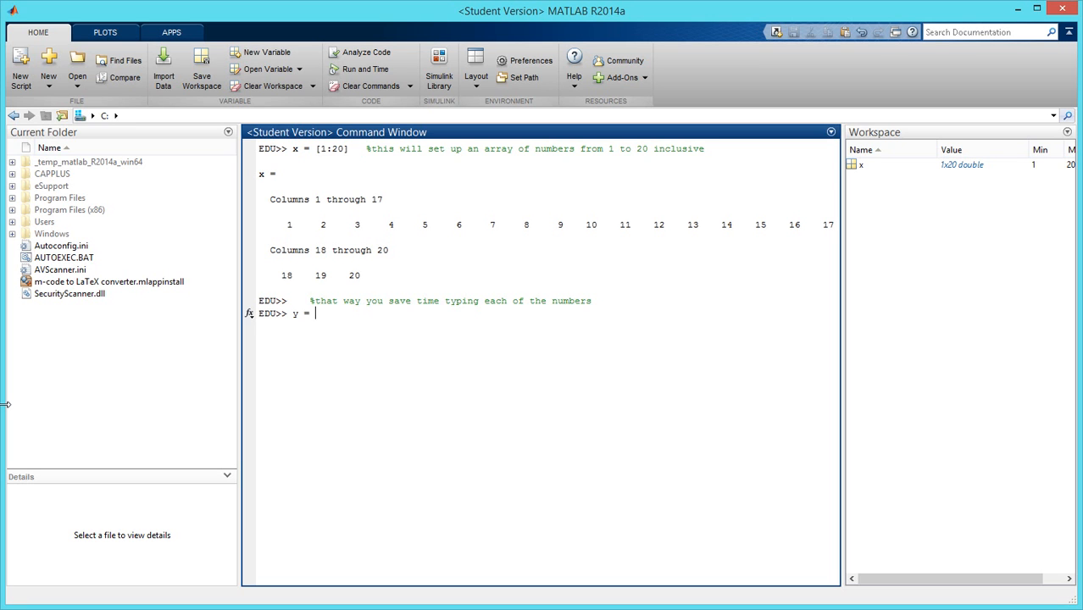
{"action": "type", "text": "3*x"}
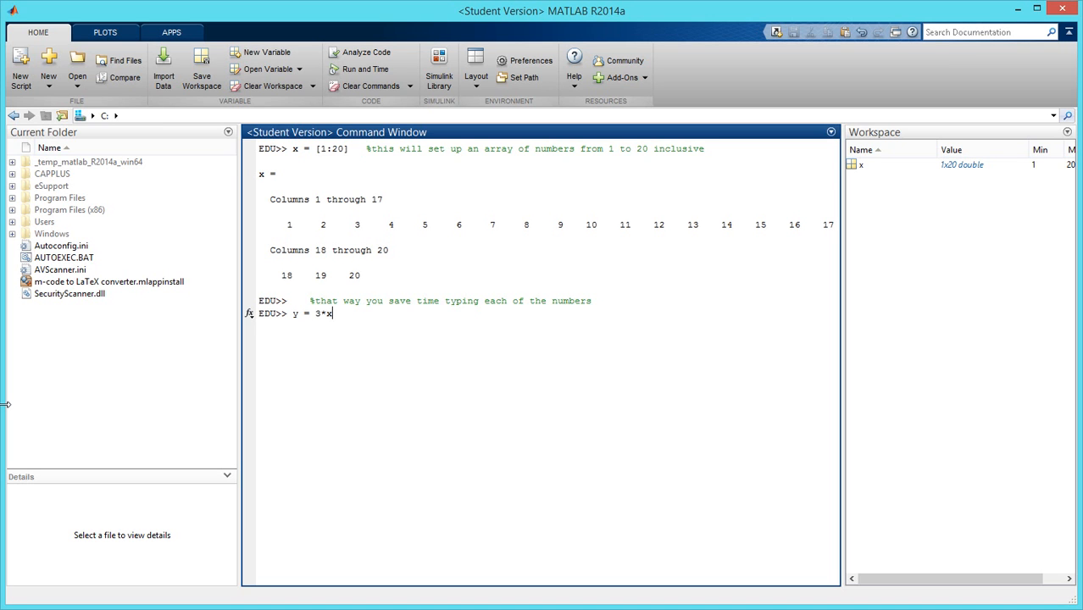
{"action": "type", "text": "+ 5"}
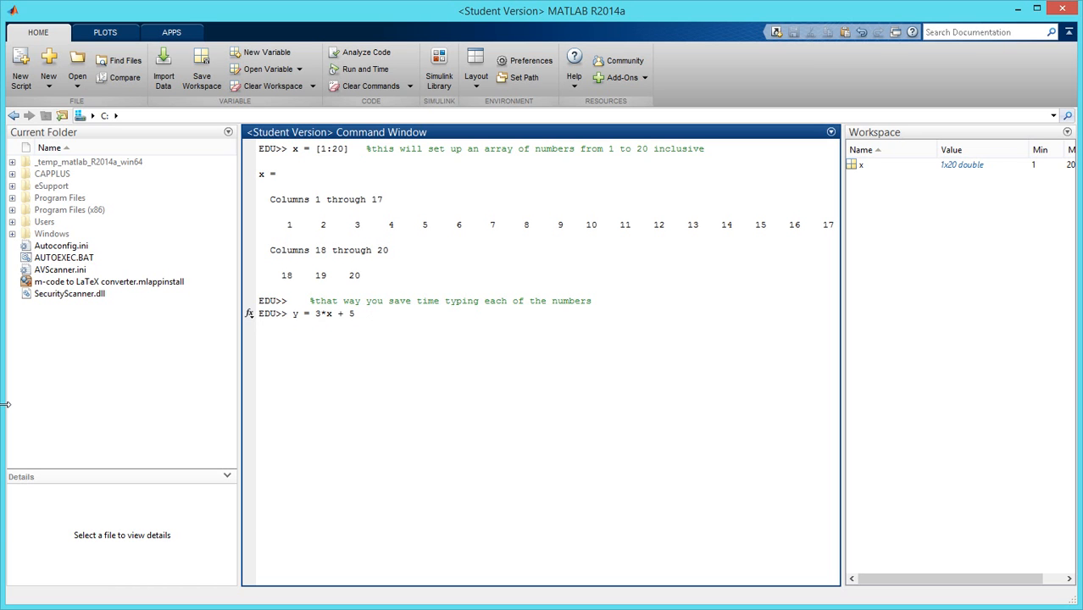
{"action": "type", "text": "%this will"}
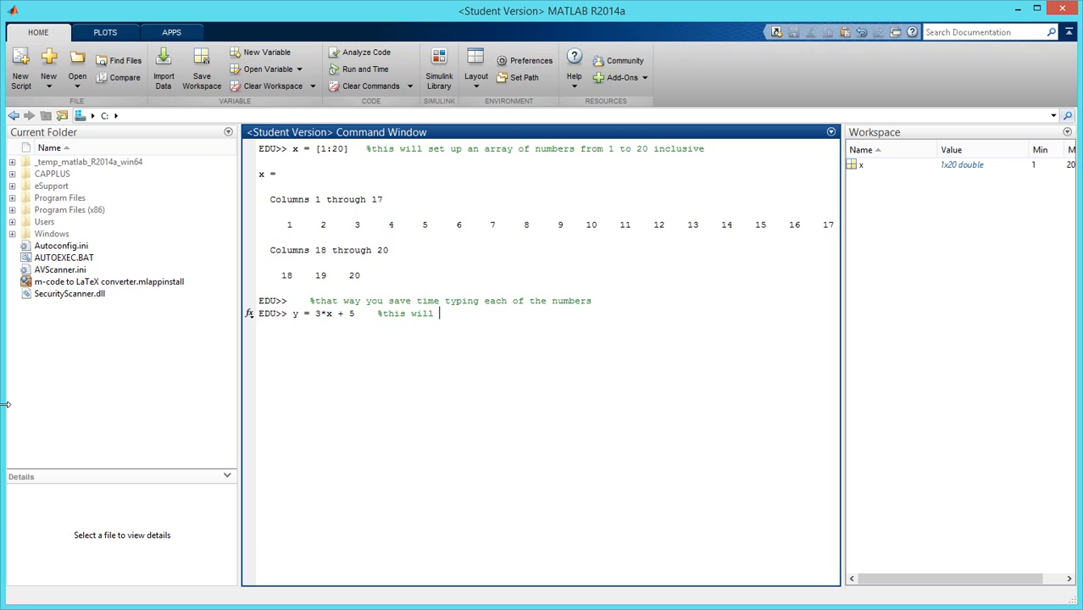
{"action": "type", "text": "show you the"}
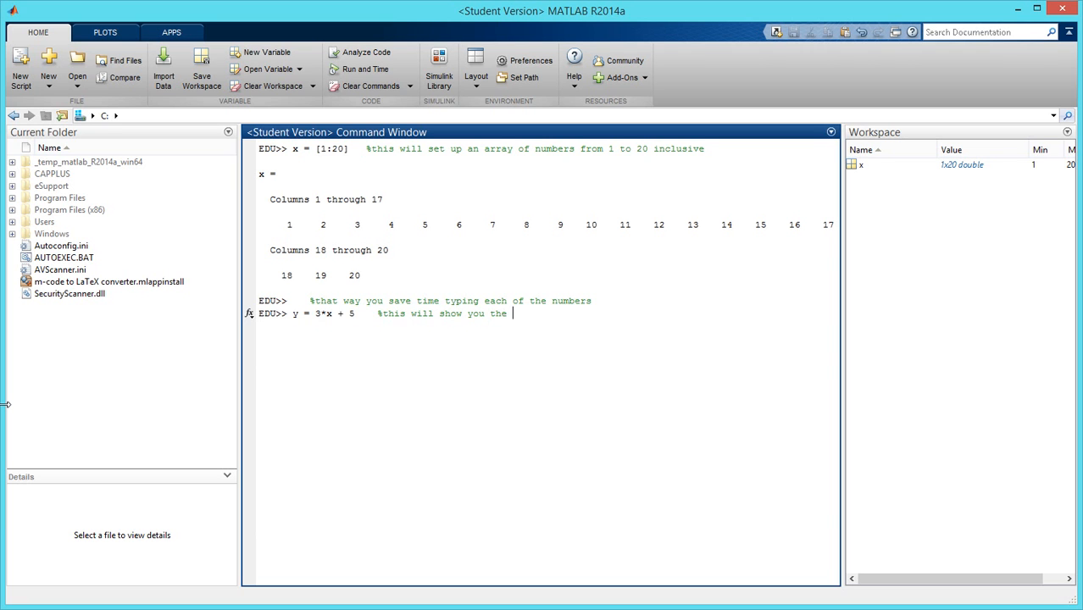
{"action": "type", "text": "output"}
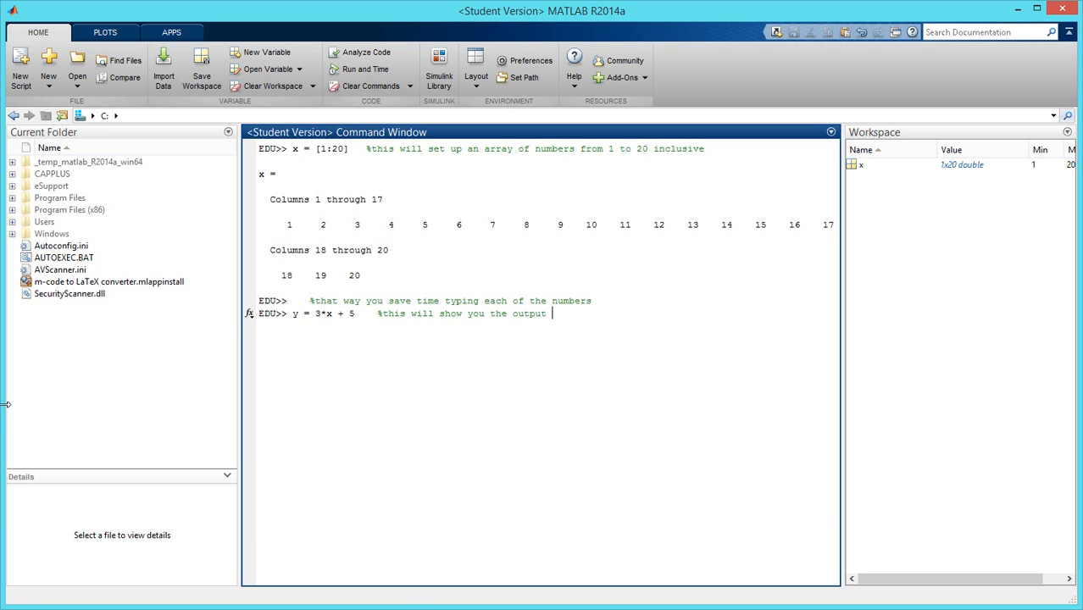
Finish the comment 'result for every element in x', correcting 'results', and run the computation.
{"action": "type", "text": "results"}
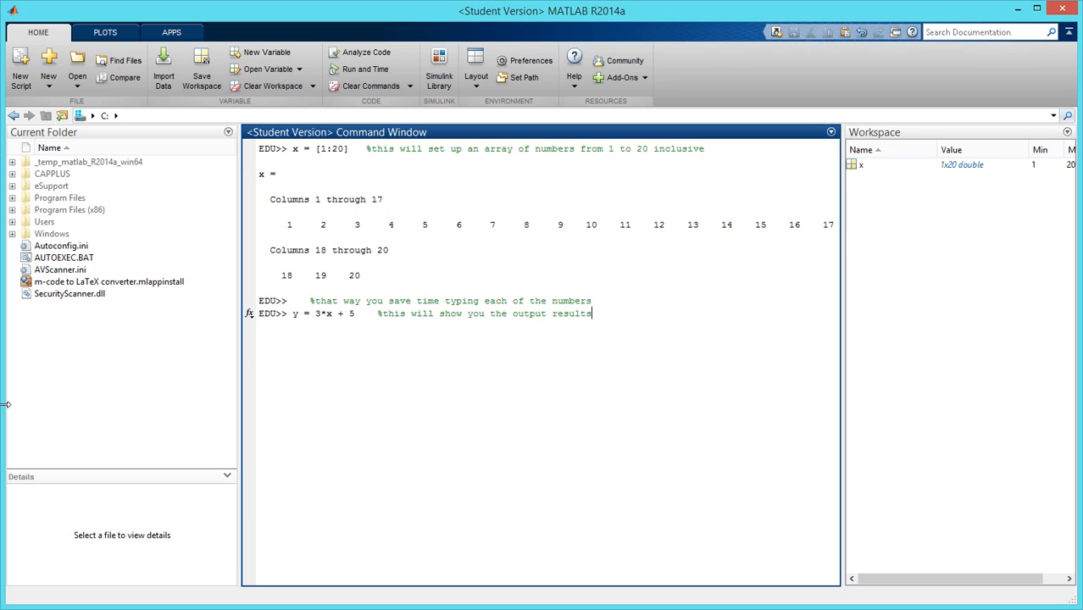
{"action": "key", "text": "Backspace"}
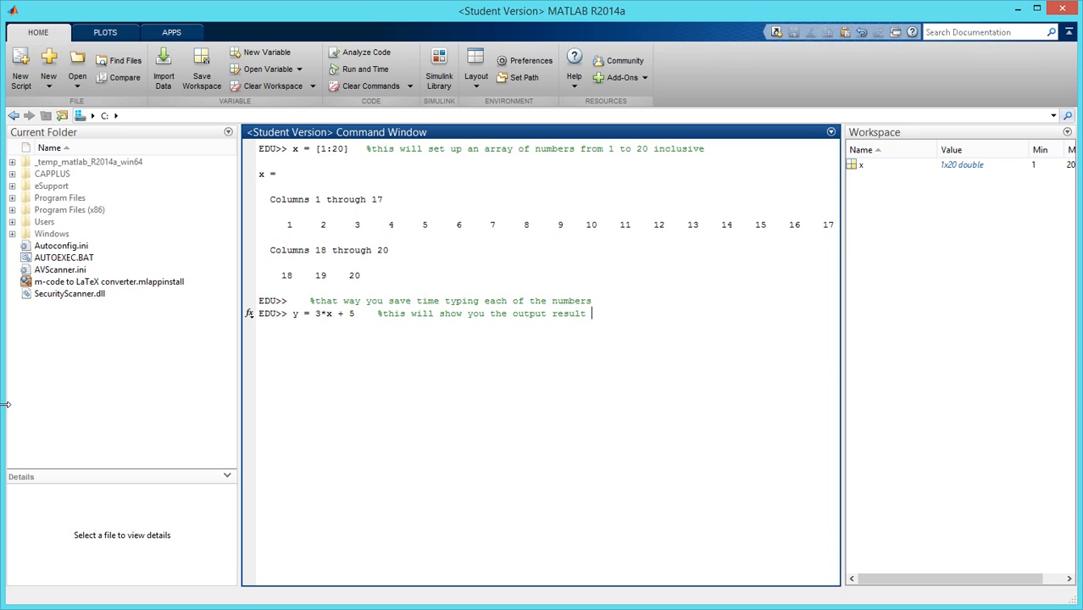
{"action": "type", "text": "for"}
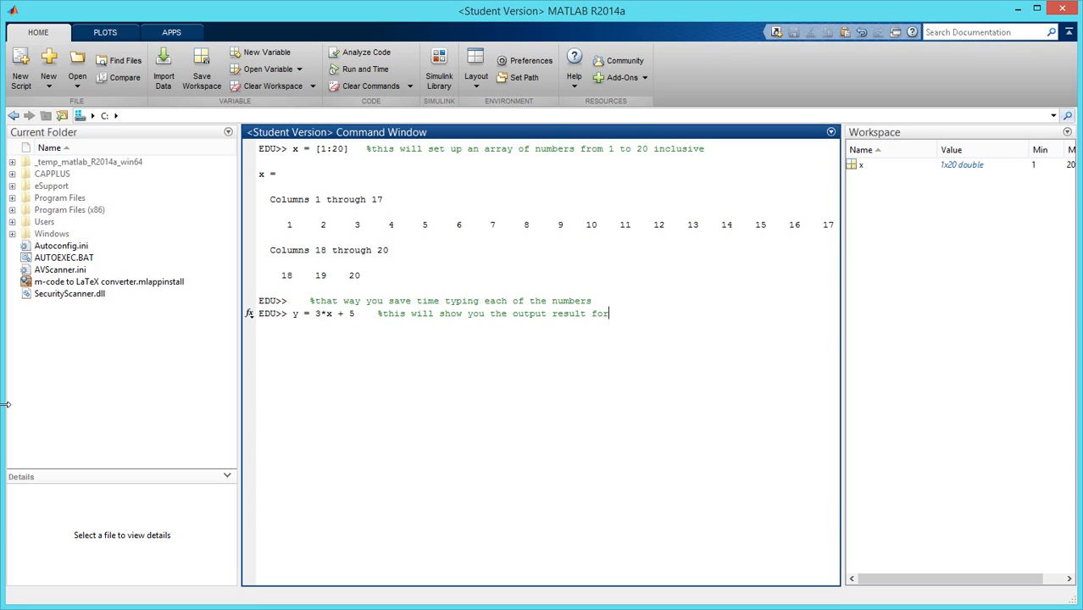
{"action": "type", "text": "every element in x"}
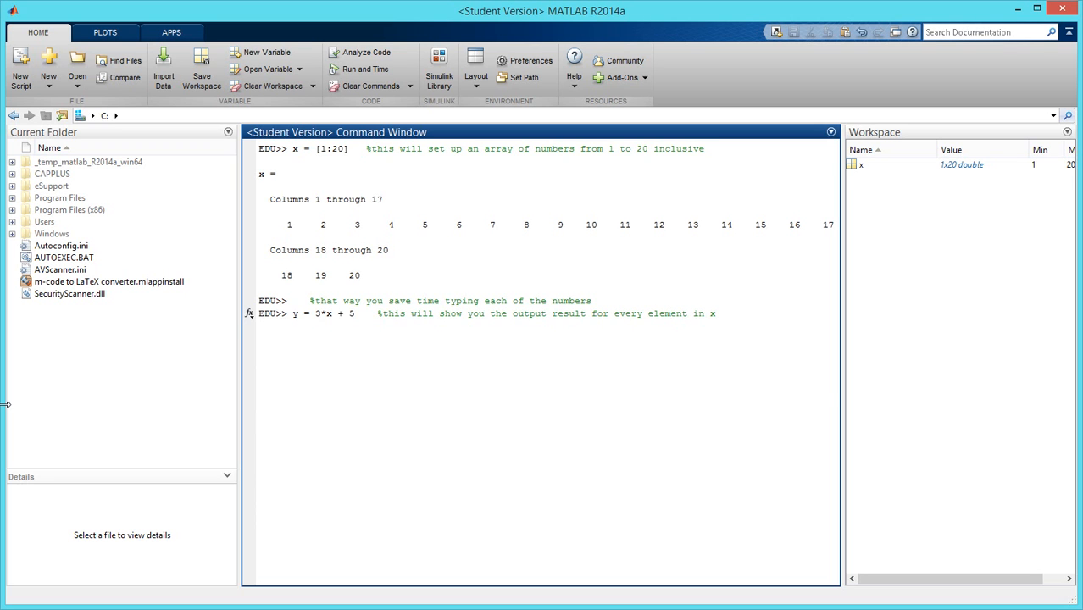
{"action": "key", "text": "enter"}
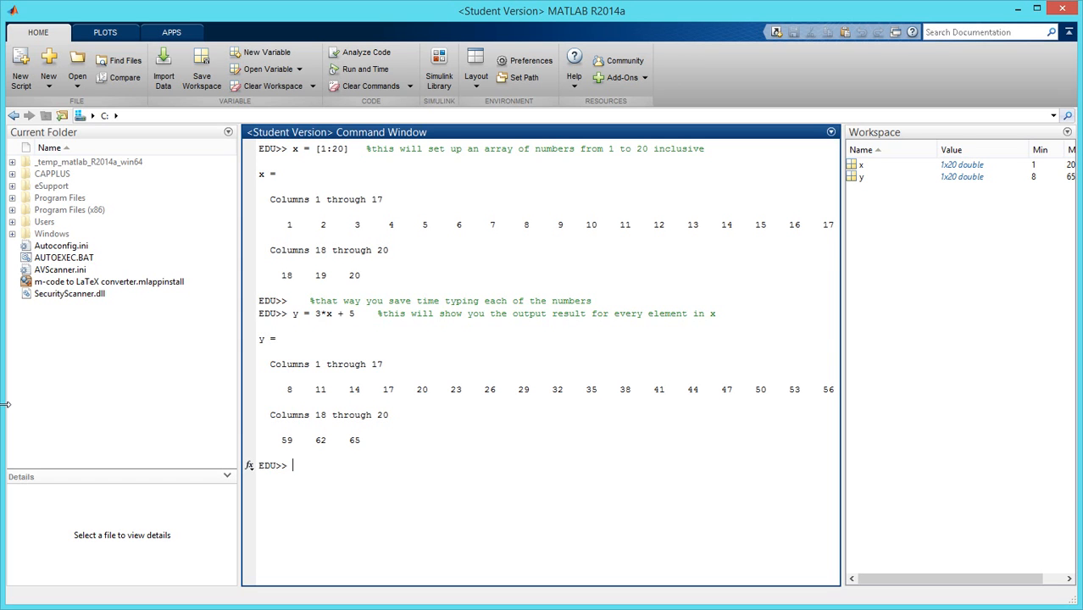
Draft the command y = x.^2 at the EDU>> prompt without running it.
{"action": "type", "text": "y"}
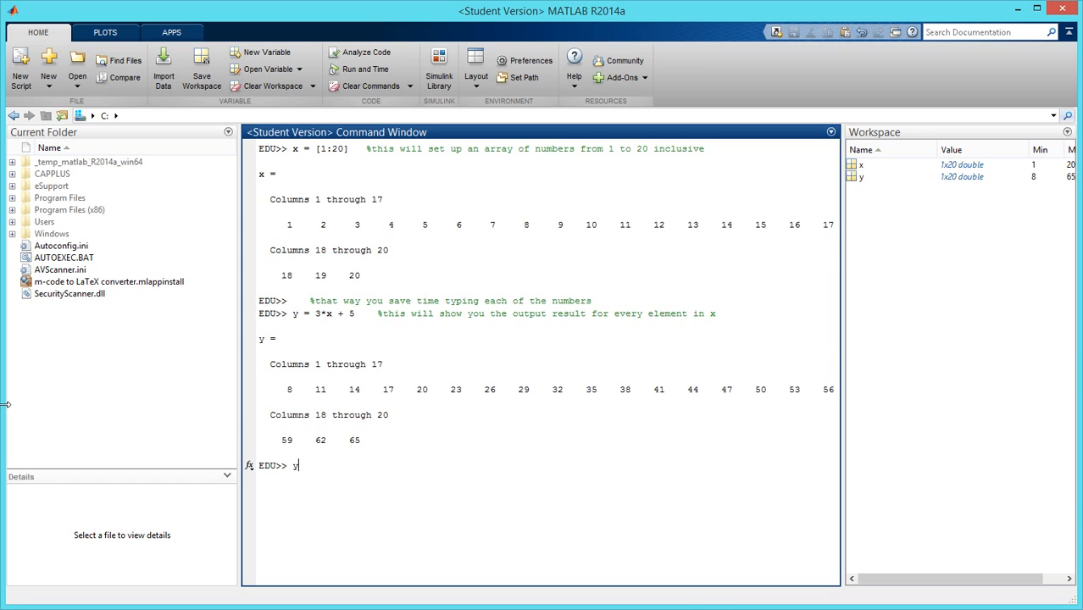
{"action": "type", "text": "="}
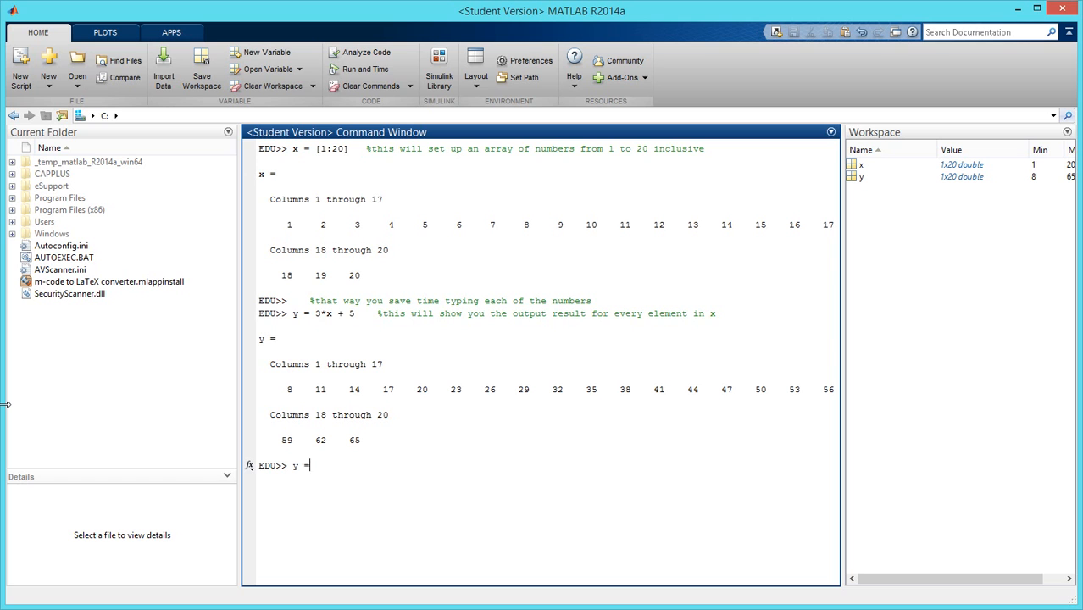
{"action": "type", "text": "x"}
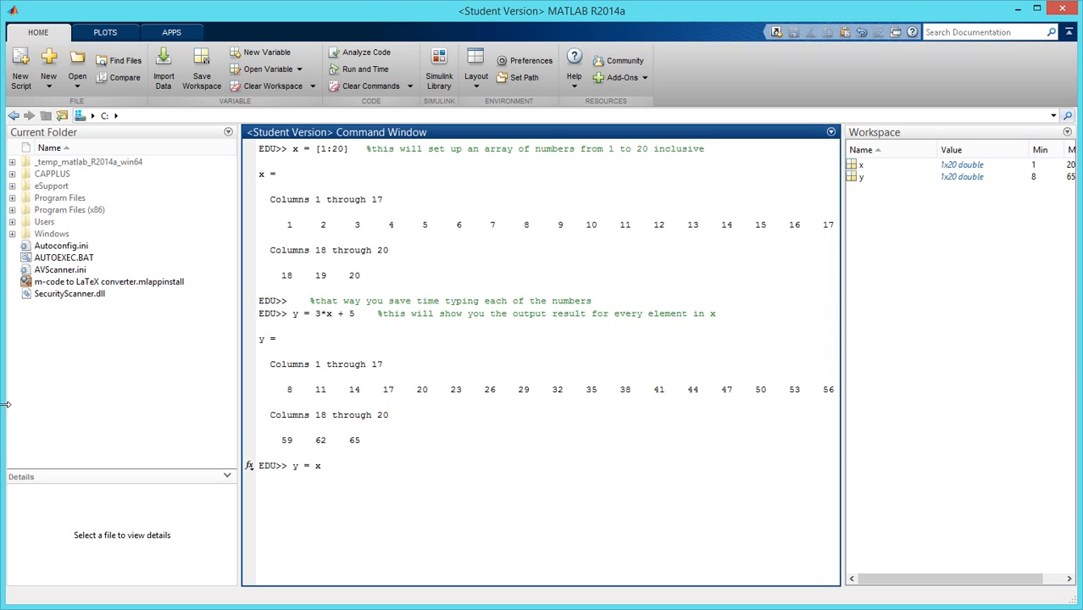
{"action": "type", "text": ".^2"}
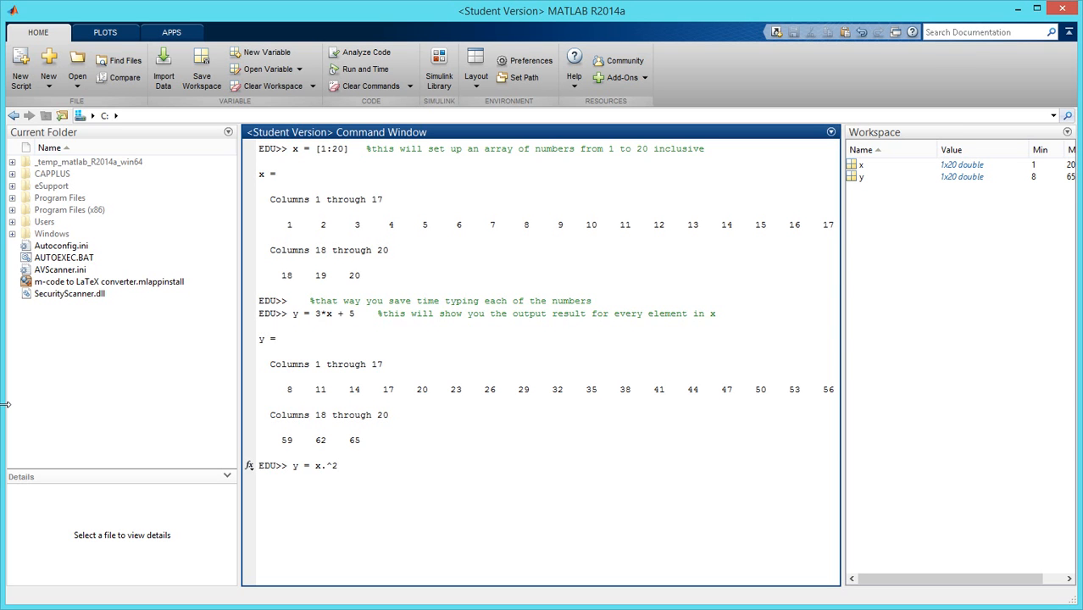